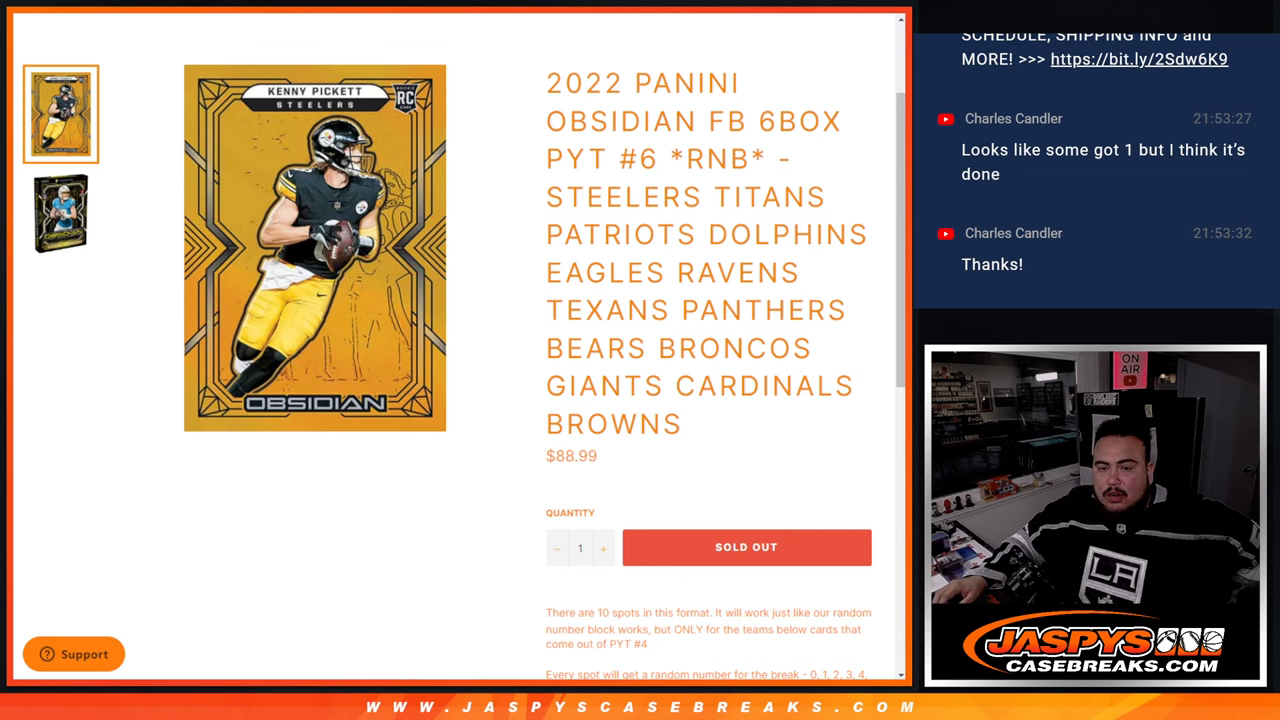
# - Highlight the product title's team list, the 10-spot format paragraph and the redemption-cards-go-to-0 rule
pyautogui.moveTo(660, 158); pyautogui.dragTo(683, 424)
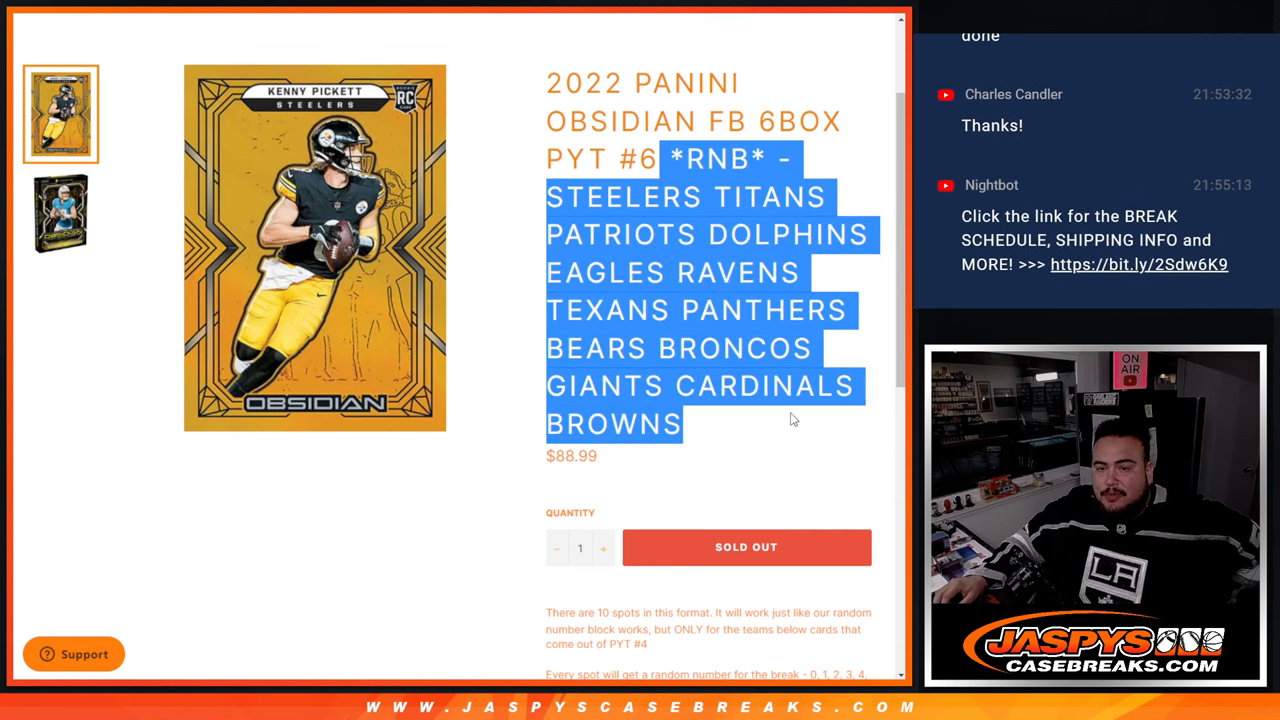
pyautogui.scroll(-3)
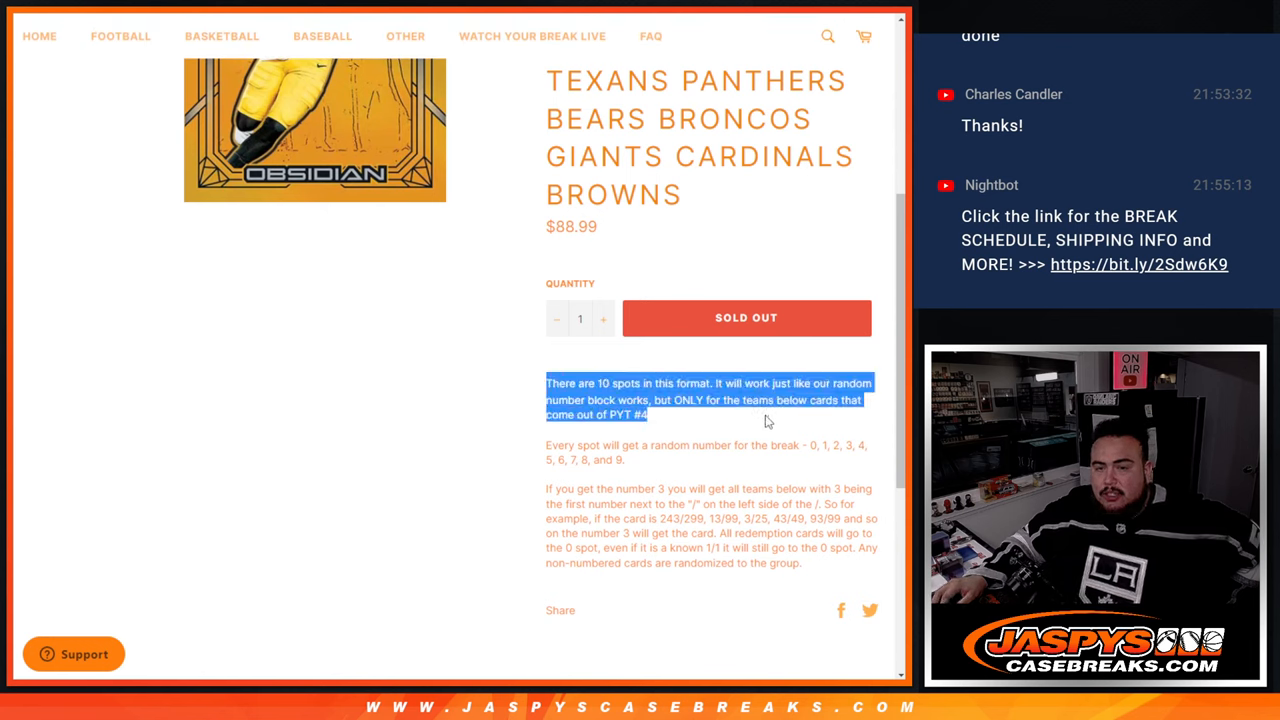
pyautogui.moveTo(767, 420); pyautogui.dragTo(797, 511)
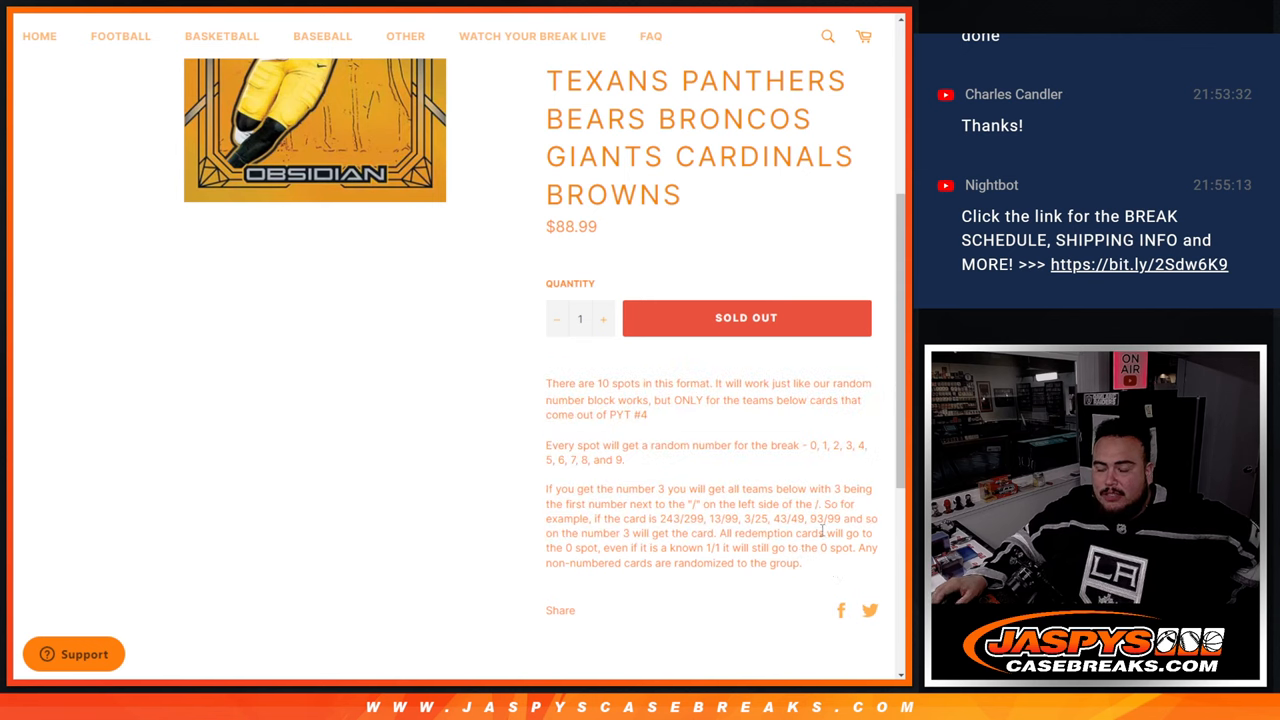
pyautogui.scroll(-3)
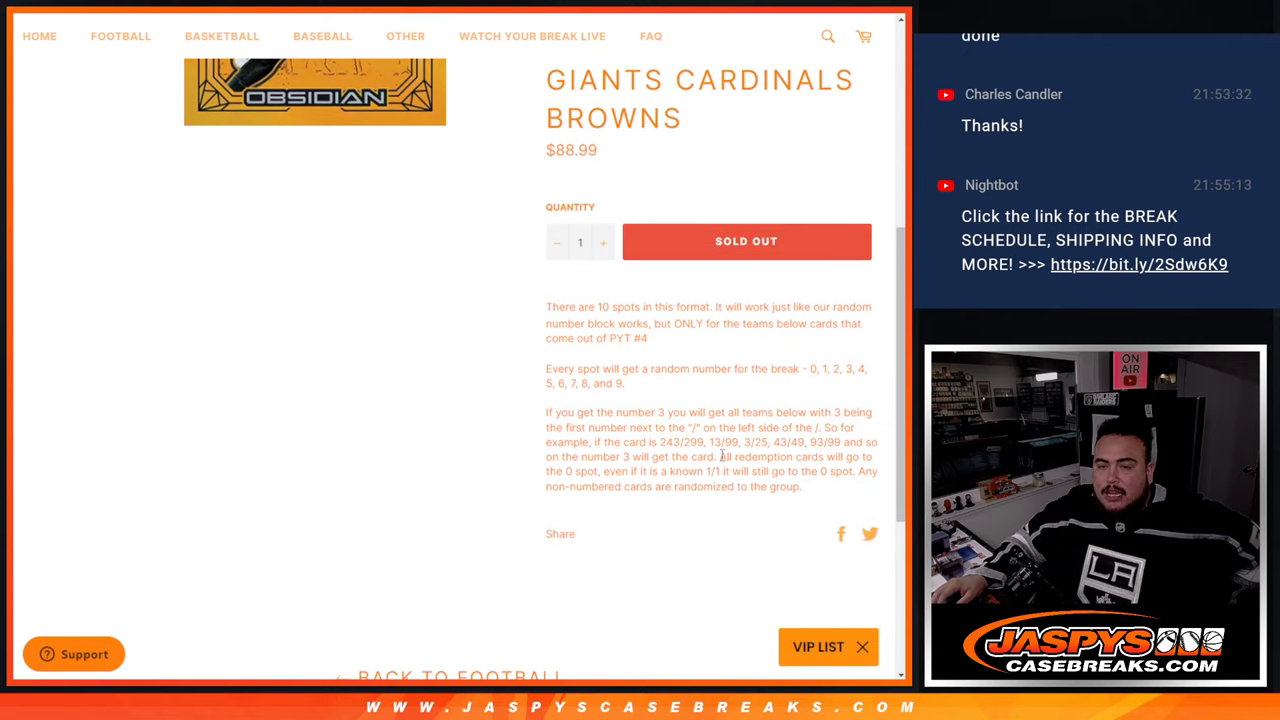
pyautogui.moveTo(718, 456); pyautogui.dragTo(820, 471)
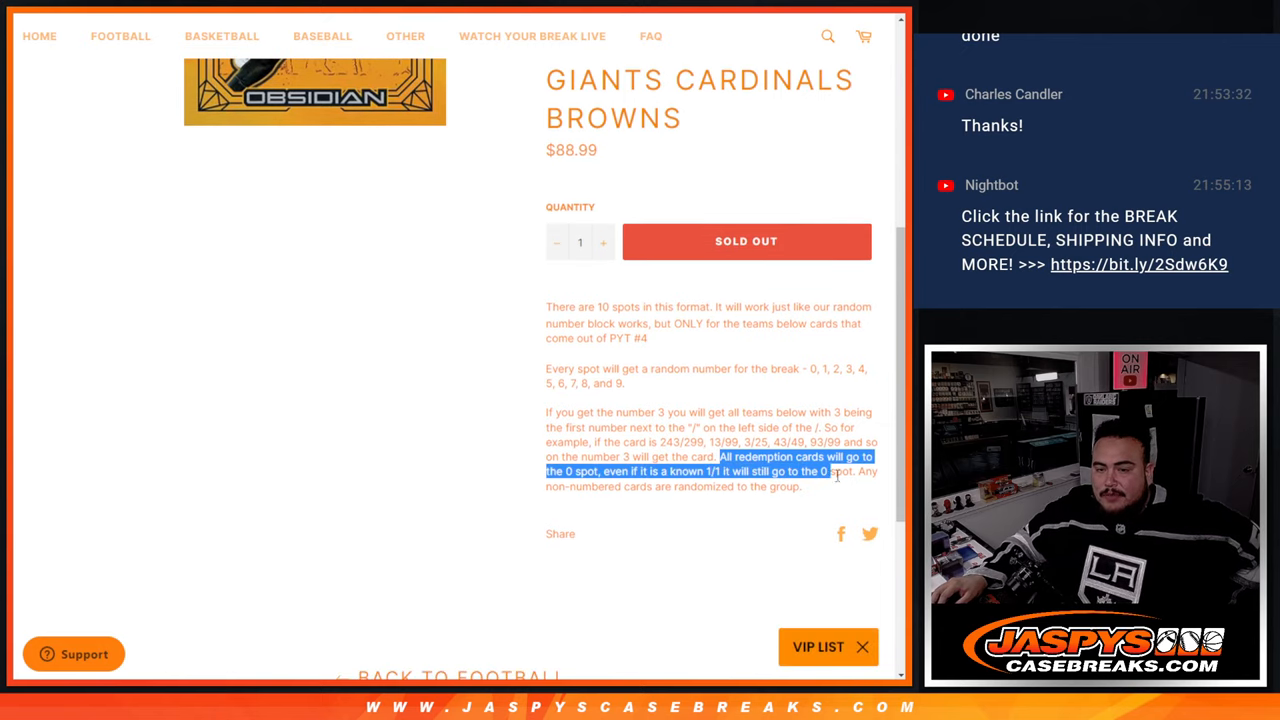
# - Scroll back and forth through the PYT #6 RNB product description to review the rules
pyautogui.scroll(3)
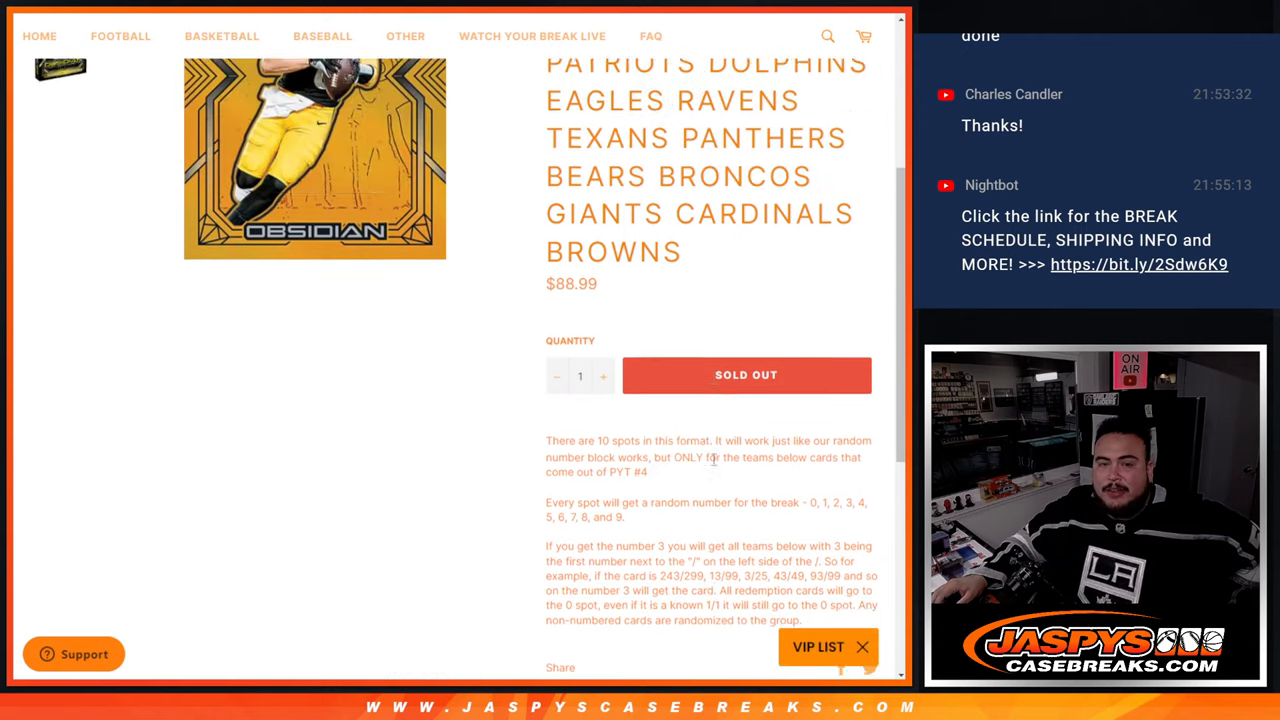
pyautogui.scroll(3)
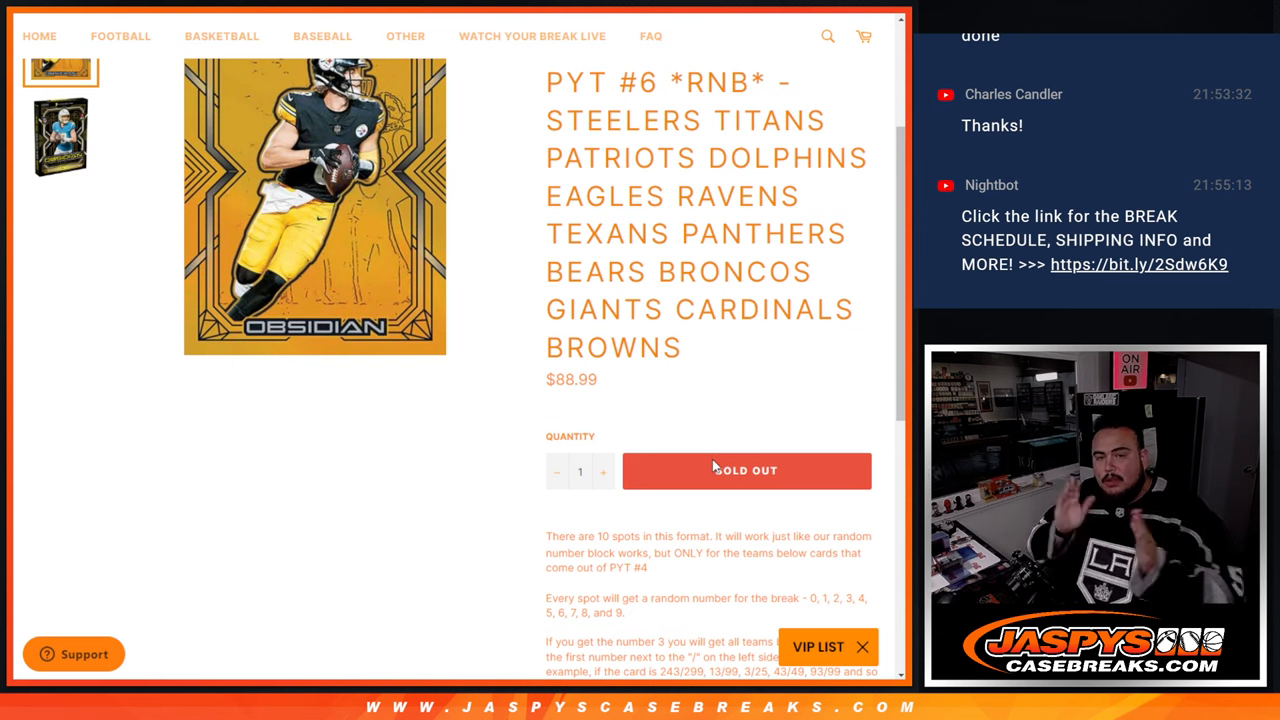
pyautogui.scroll(-3)
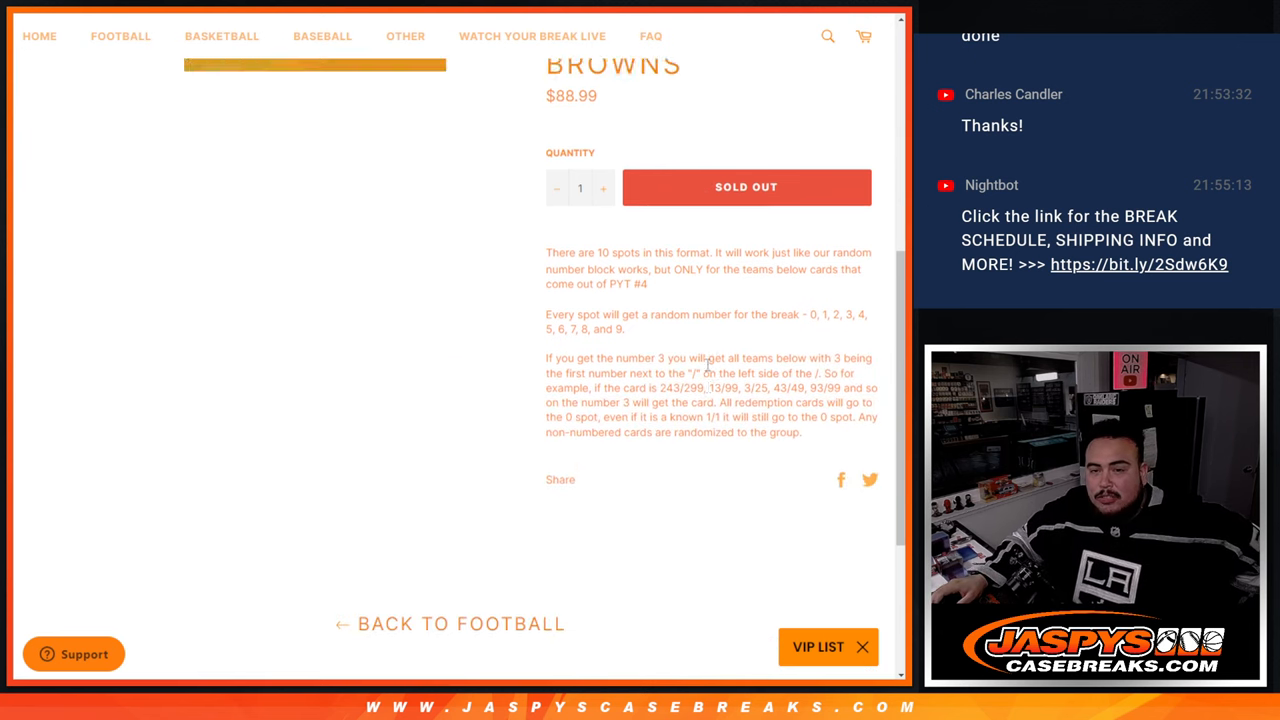
pyautogui.scroll(-3)
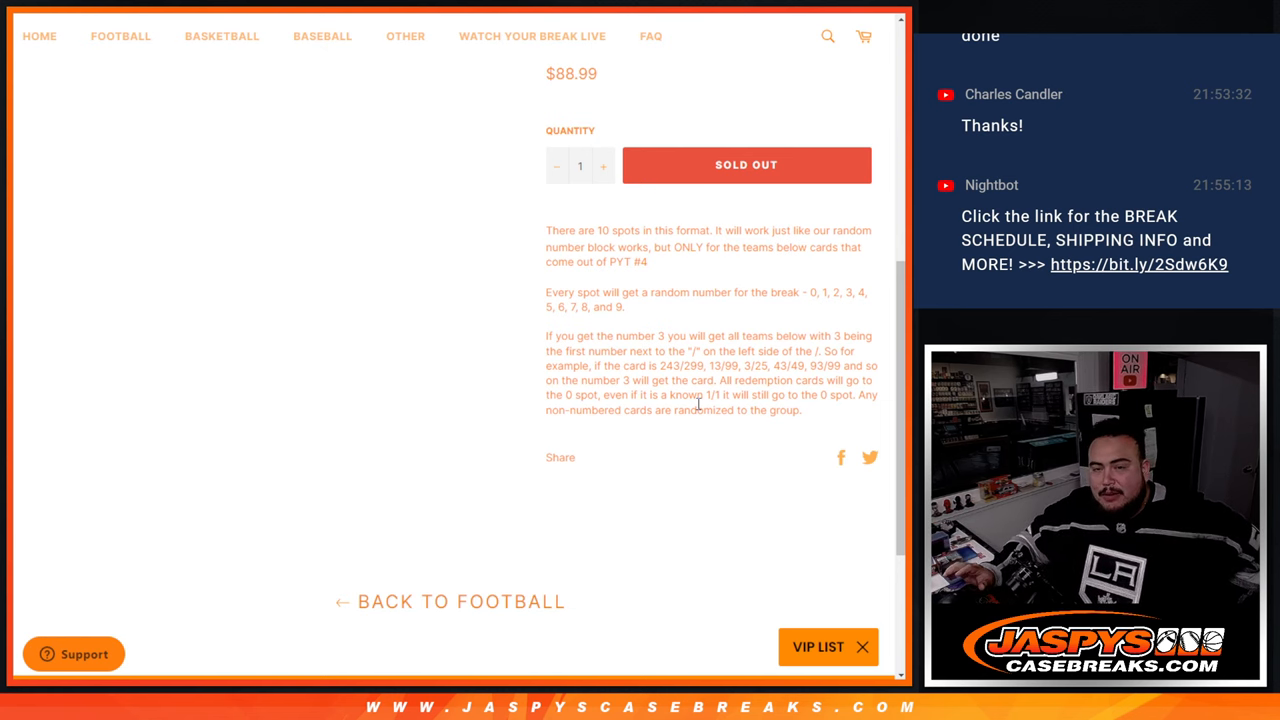
pyautogui.scroll(3)
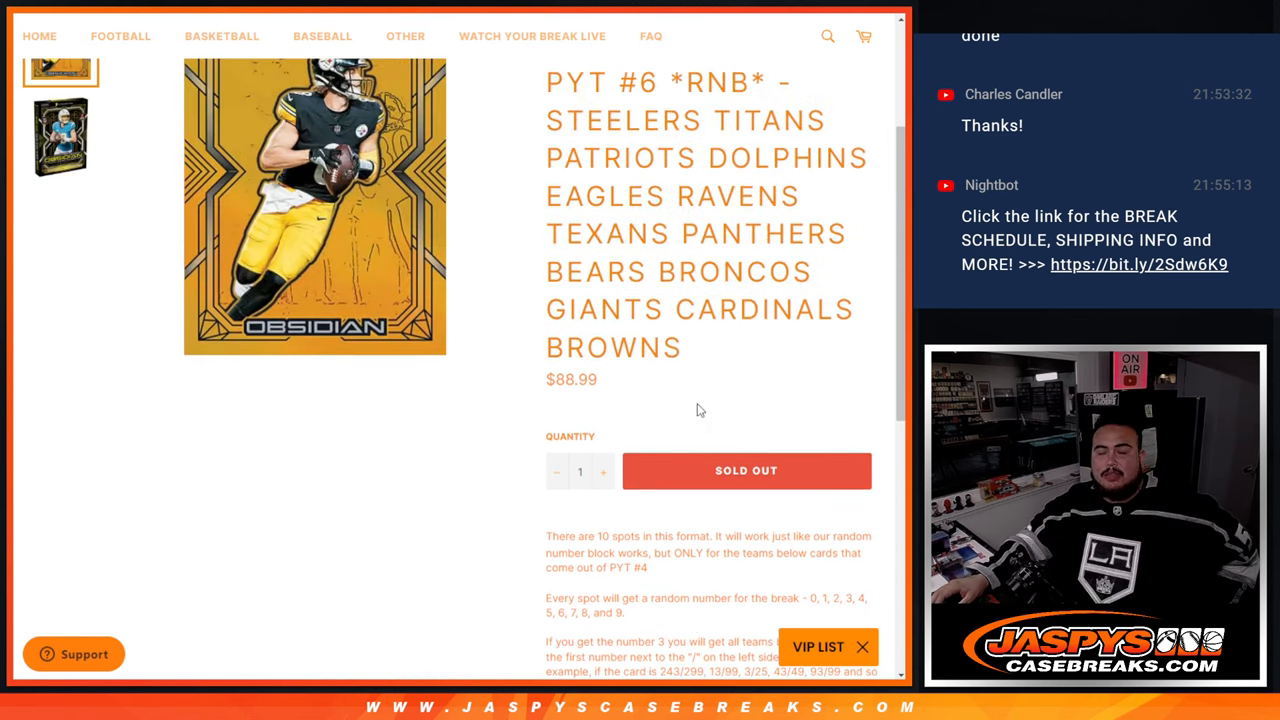
pyautogui.scroll(-3)
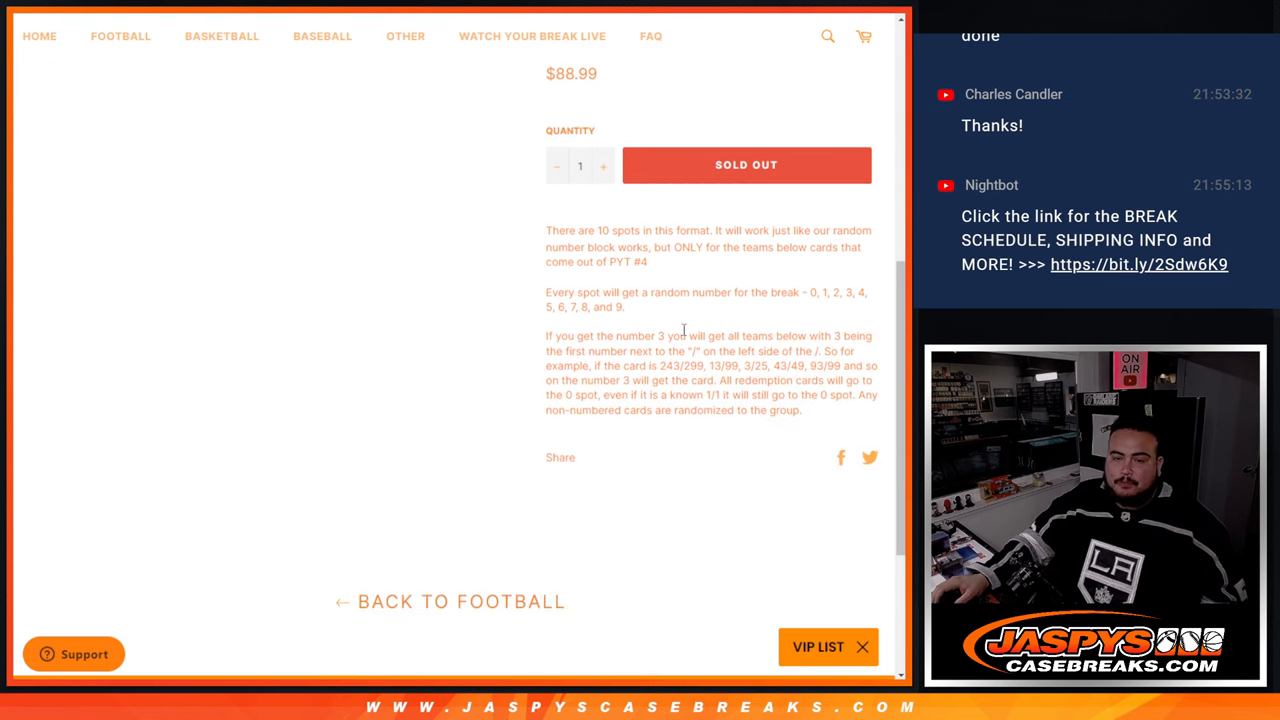
pyautogui.scroll(3)
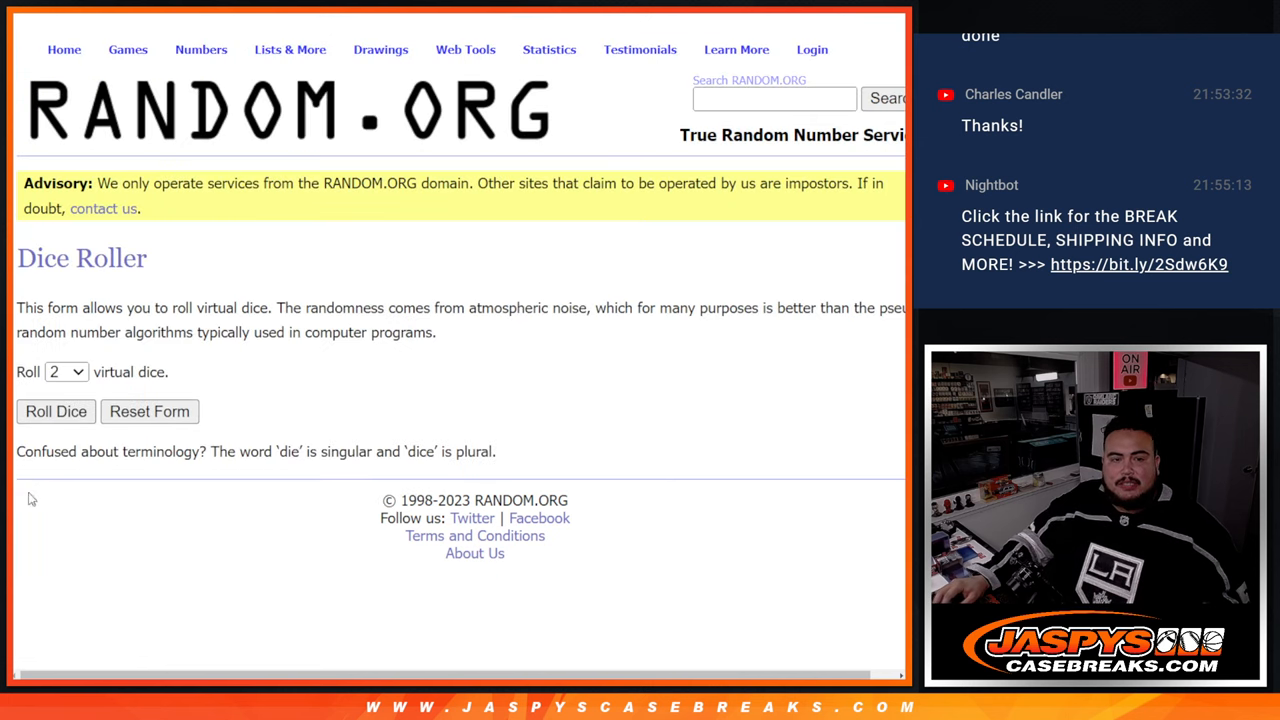
# - Switch to the RANDOM.ORG tab showing the 10 customer names randomized five times
pyautogui.click(55, 411)
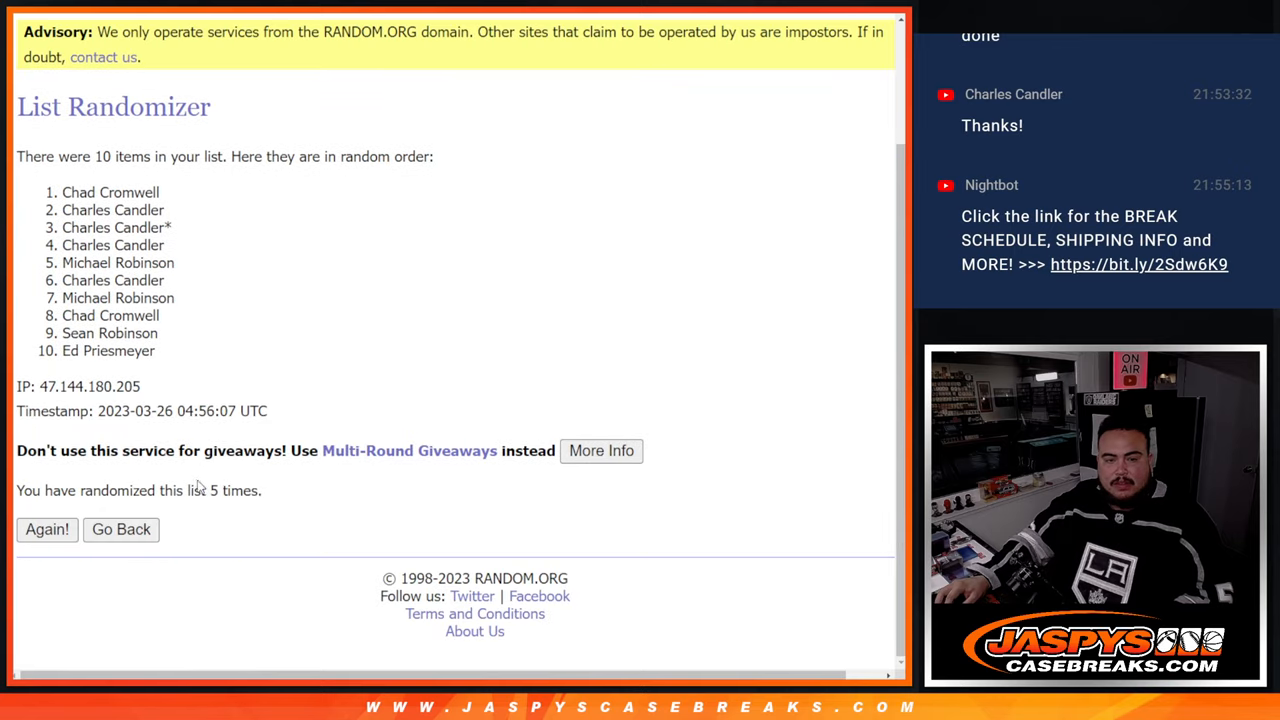
# - Select the randomized number list 9, 3, 7, 5, 4, 2, 0, 8, 1, 6 for copying
pyautogui.scroll(3)
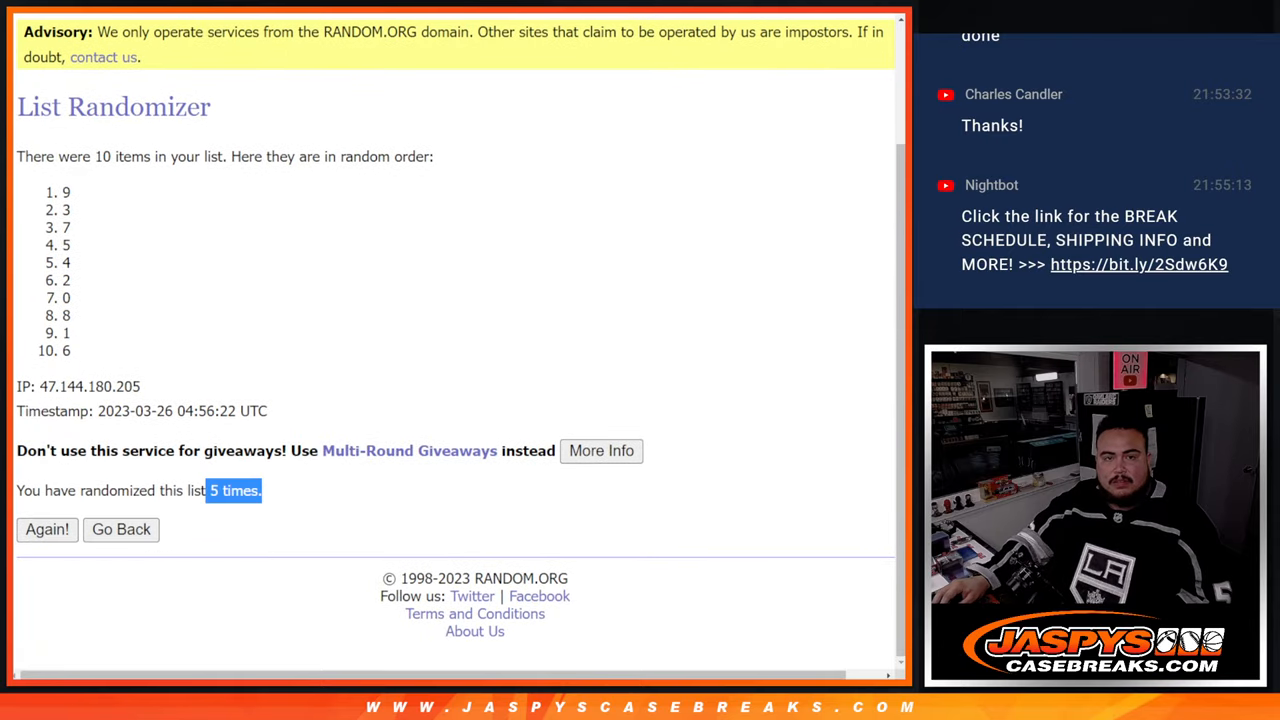
pyautogui.scroll(3)
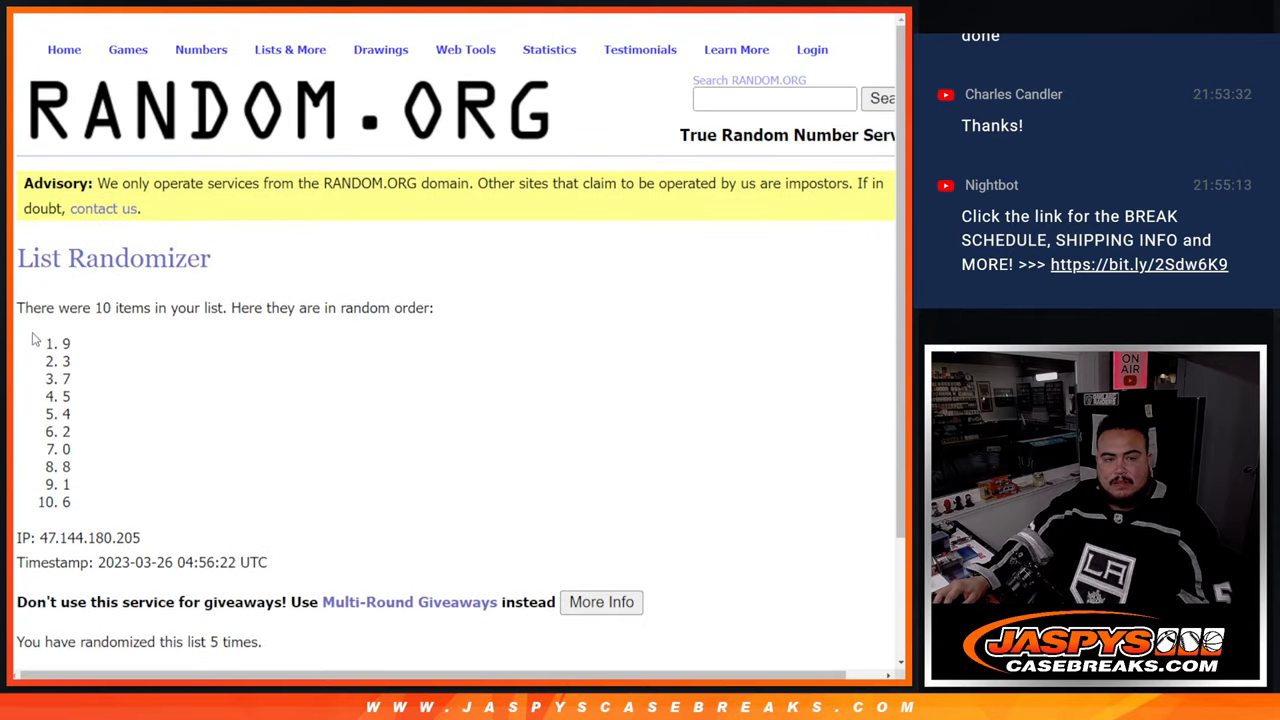
pyautogui.moveTo(66, 343); pyautogui.dragTo(66, 502)
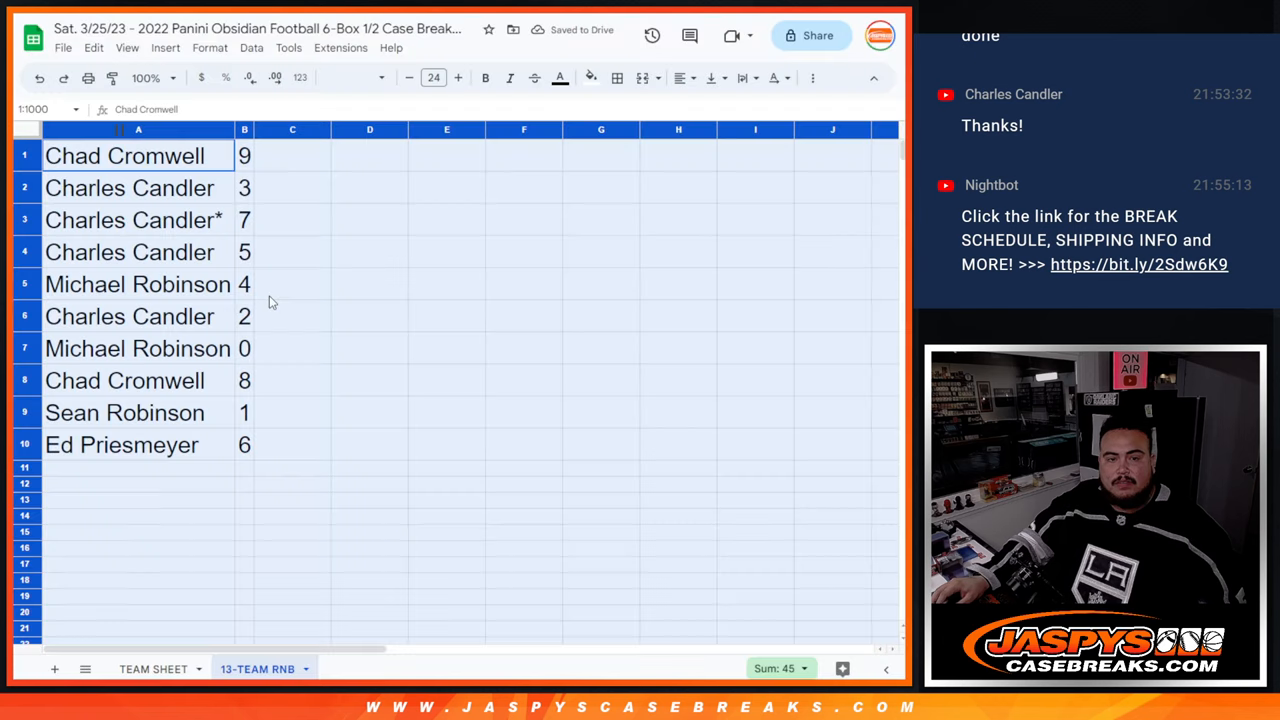
# - Check the rows paired with 3, 4, 0, 8 and 6, then sort the sheet by column B, A to Z
pyautogui.click(128, 187)
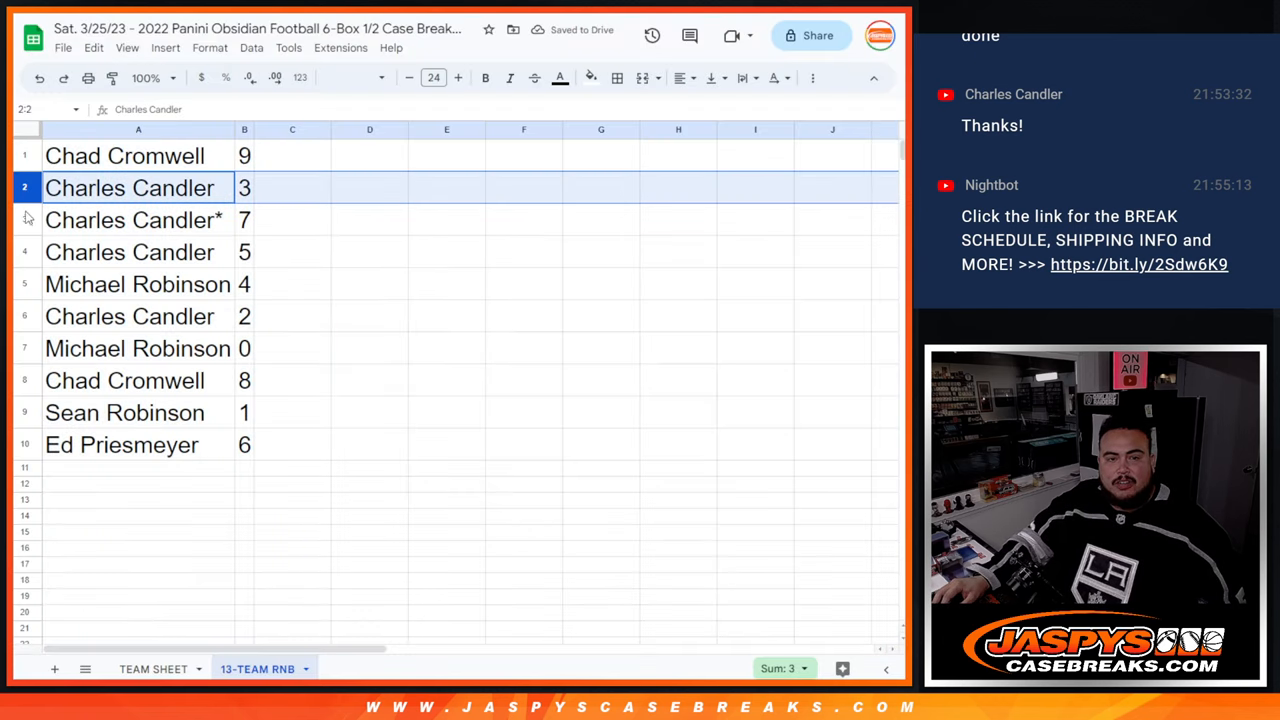
pyautogui.click(138, 284)
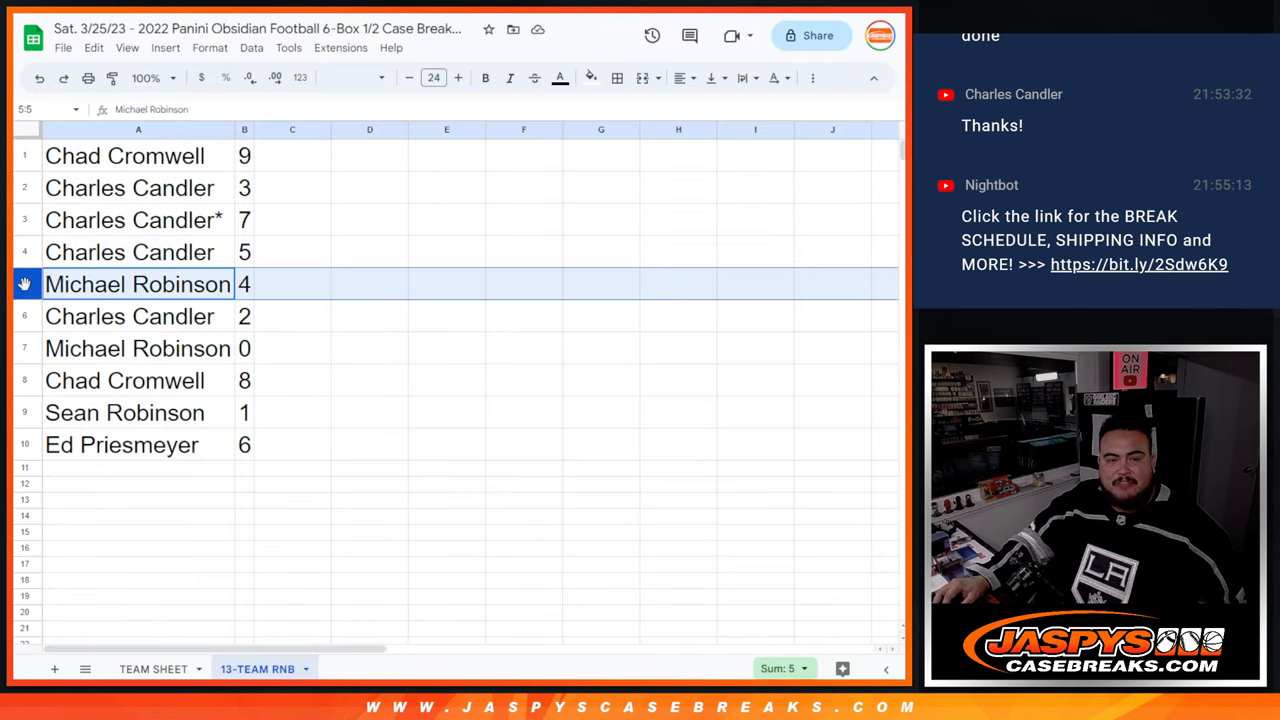
pyautogui.click(138, 348)
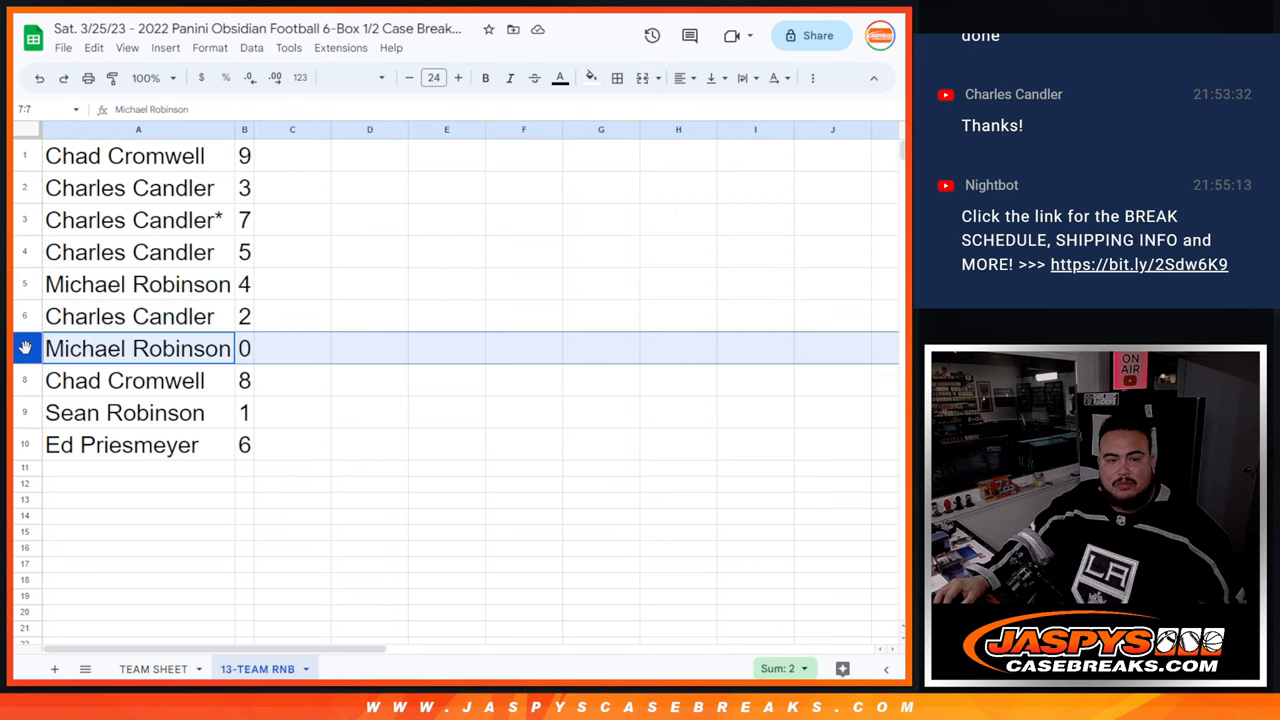
pyautogui.click(124, 380)
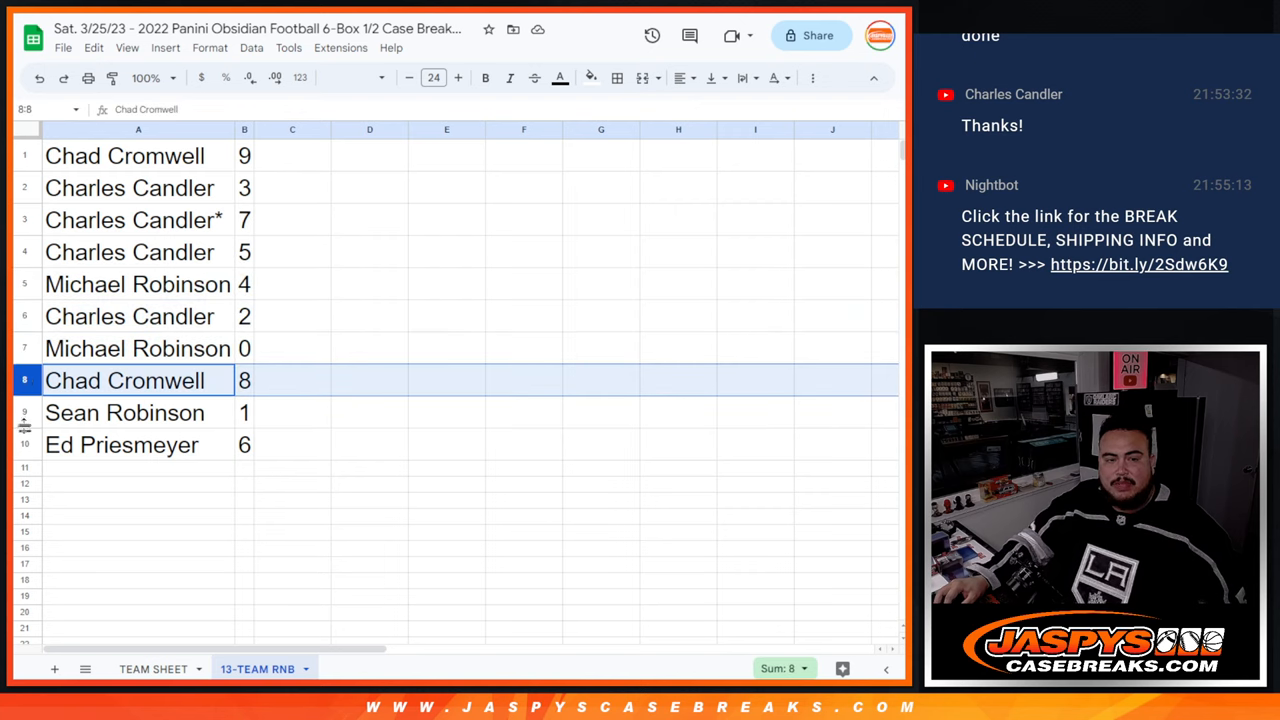
pyautogui.click(138, 444)
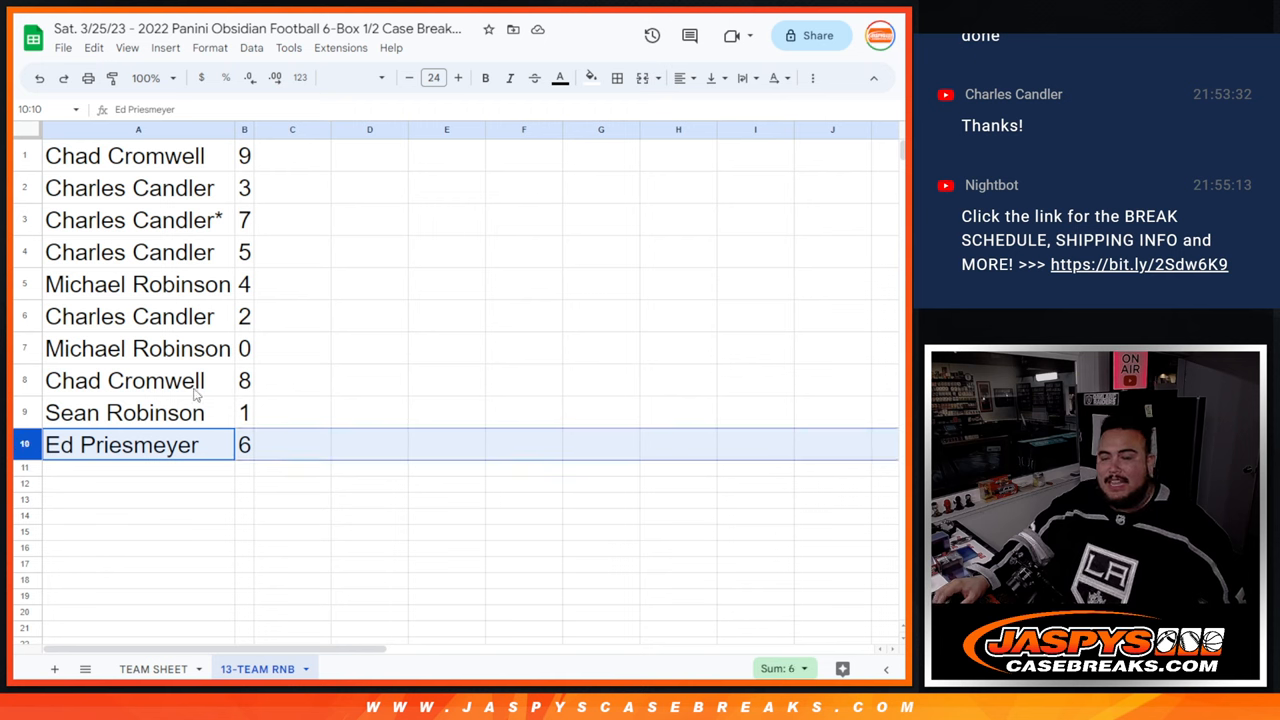
pyautogui.rightClick(244, 130)
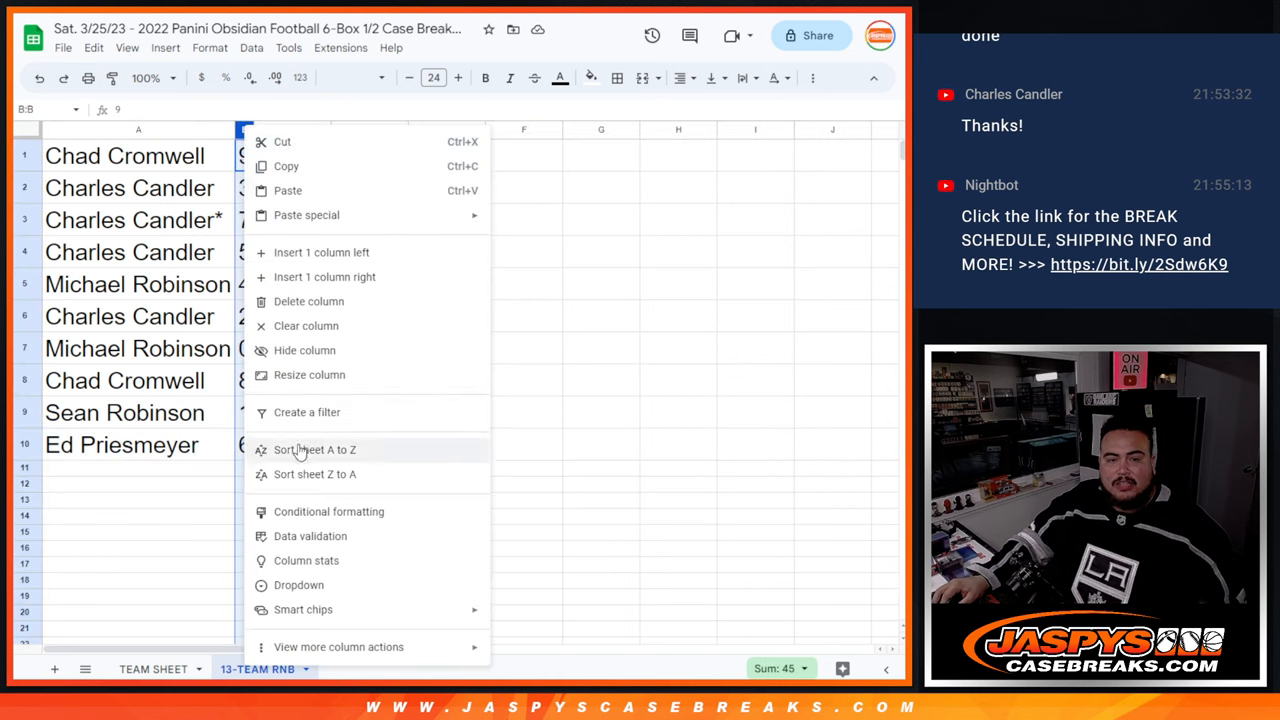
pyautogui.click(315, 449)
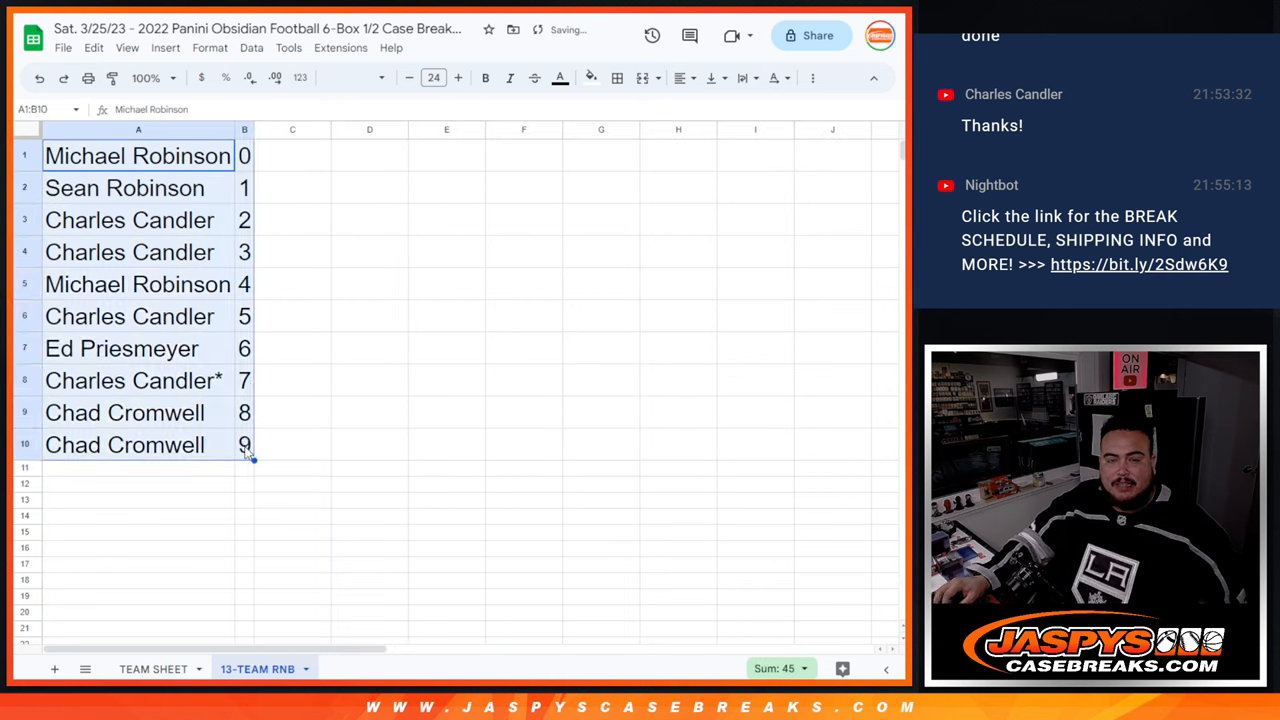